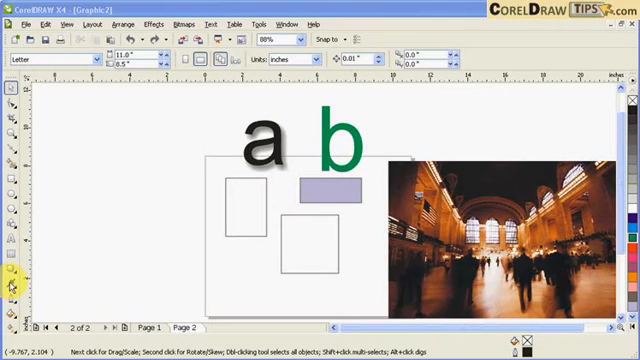
Step: Sample the bar's lavender with the Eyedropper and pour it into the square
{"action": "left_click", "coordinate": [12, 288]}
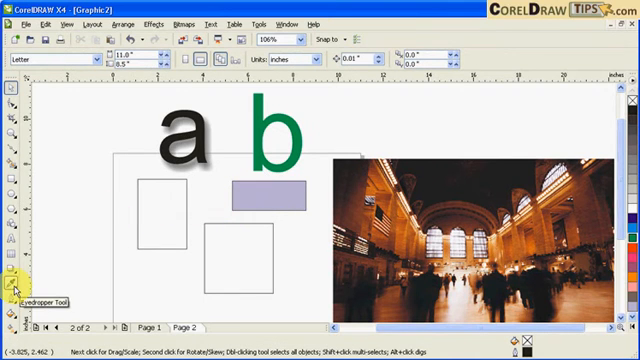
{"action": "left_click", "coordinate": [12, 288]}
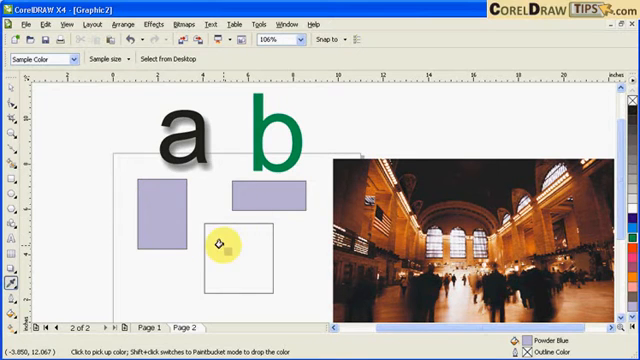
{"action": "left_click", "coordinate": [224, 244]}
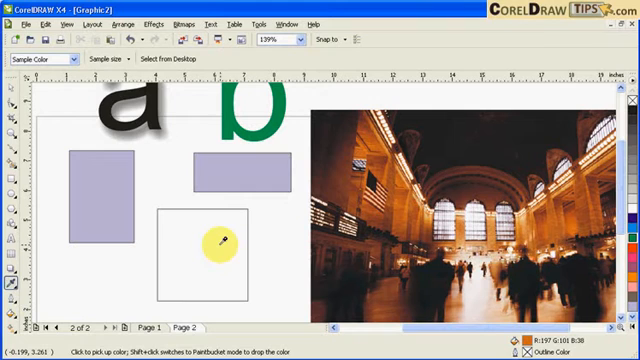
{"action": "left_click", "coordinate": [208, 244]}
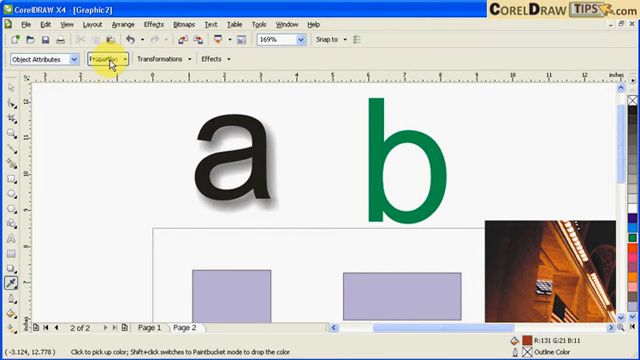
Step: Bring up the Properties options of the Object Attributes eyedropper
{"action": "left_click", "coordinate": [106, 60]}
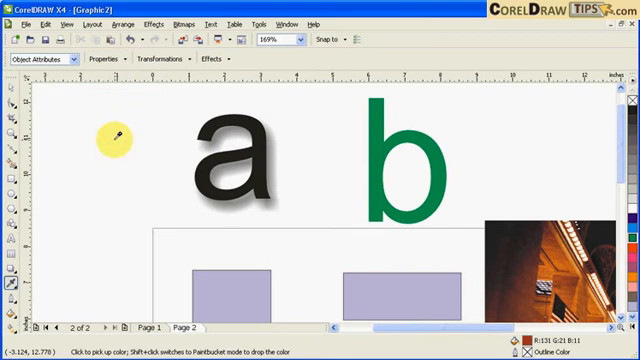
Step: Review the Transformations and Effects lists that decide what the eyedropper copies
{"action": "left_click", "coordinate": [168, 60]}
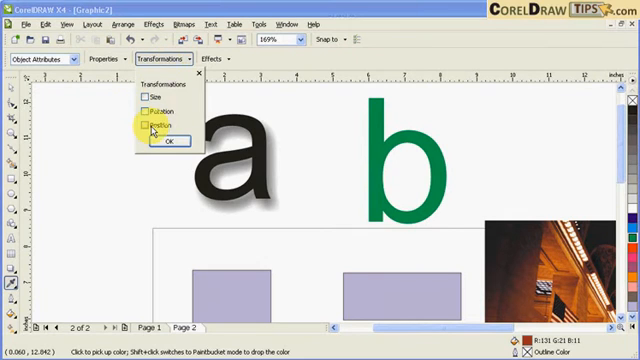
{"action": "left_click", "coordinate": [208, 58]}
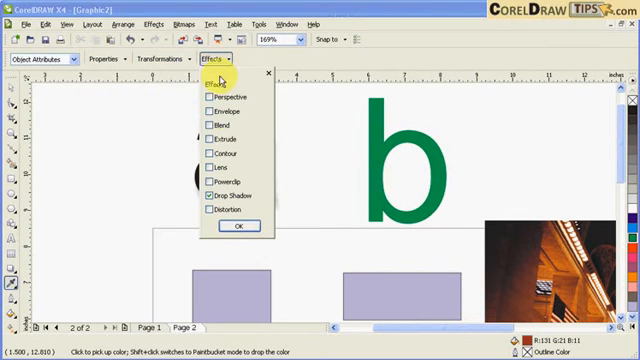
{"action": "mouse_move", "coordinate": [220, 198]}
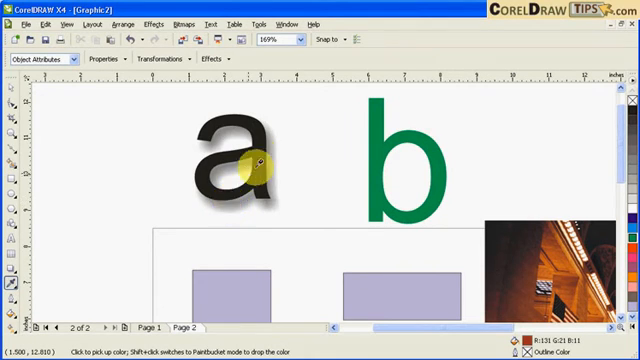
{"action": "mouse_move", "coordinate": [368, 136]}
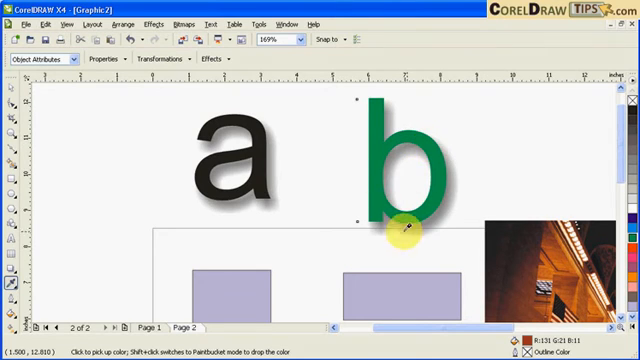
{"action": "mouse_move", "coordinate": [256, 212]}
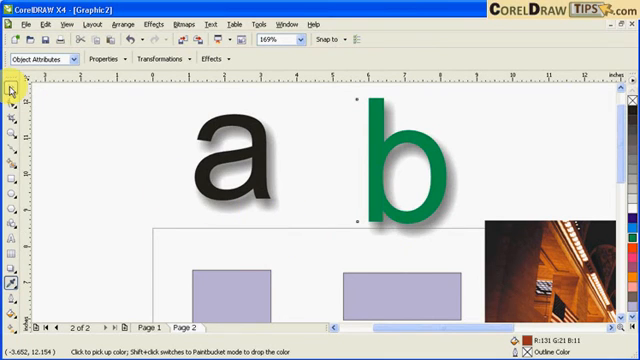
Step: Adjust the Effects list so the drop shadow is what gets copied
{"action": "scroll", "scroll_direction": "down", "scroll_amount": 3}
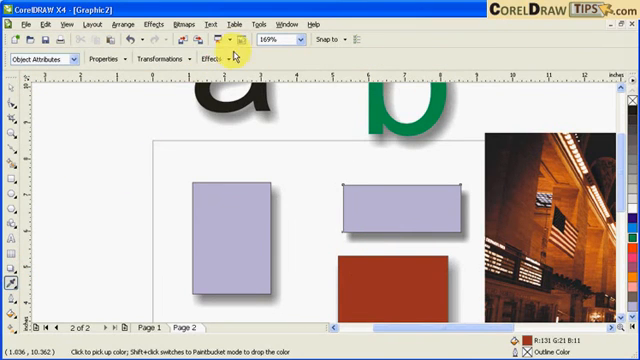
{"action": "left_click", "coordinate": [216, 58]}
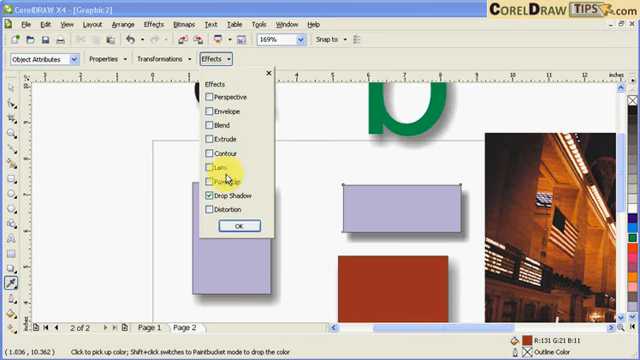
{"action": "left_click", "coordinate": [208, 194]}
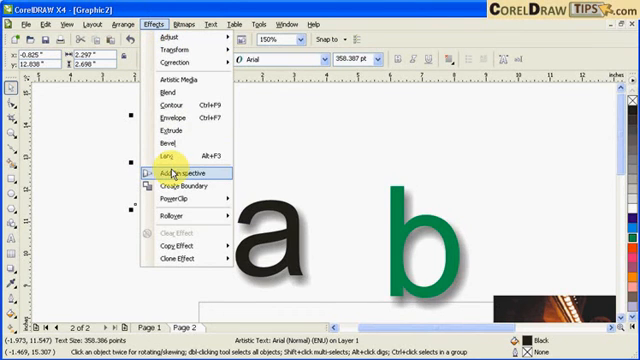
Step: Add an adjustable perspective to the small s via Effects > Add Perspective
{"action": "left_click", "coordinate": [188, 176]}
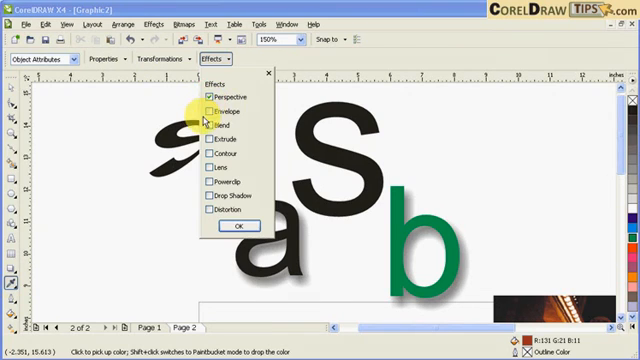
Step: Confirm the eyedropper will copy only the Perspective effect
{"action": "left_click", "coordinate": [236, 224]}
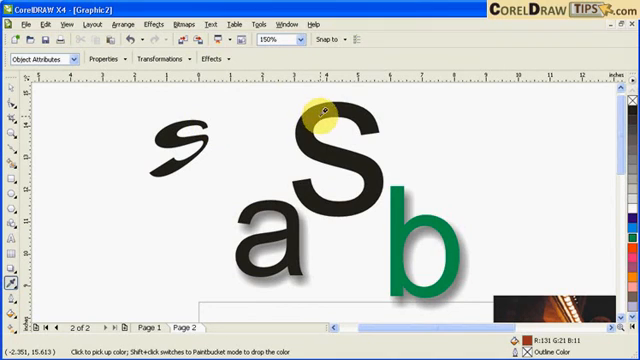
{"action": "mouse_move", "coordinate": [352, 106]}
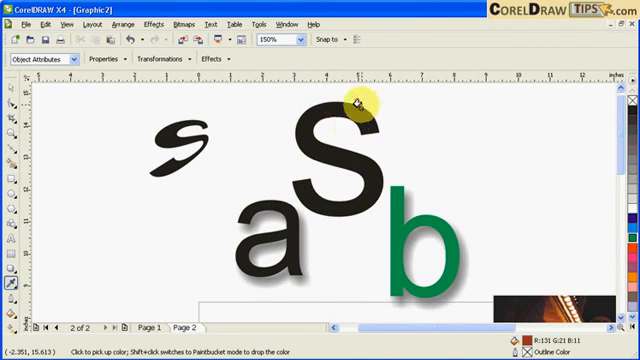